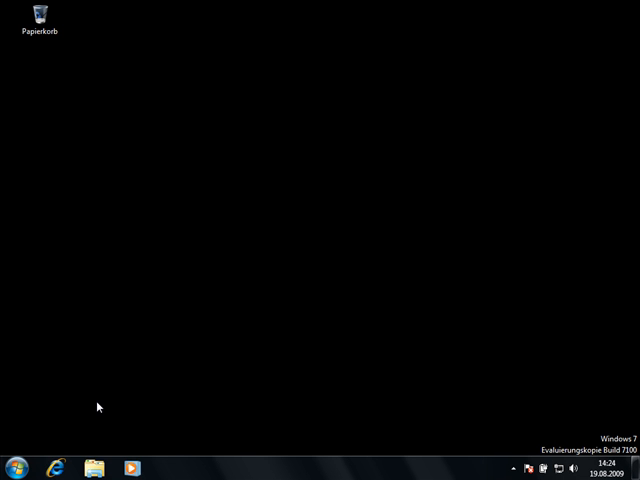
left_click(62, 468)
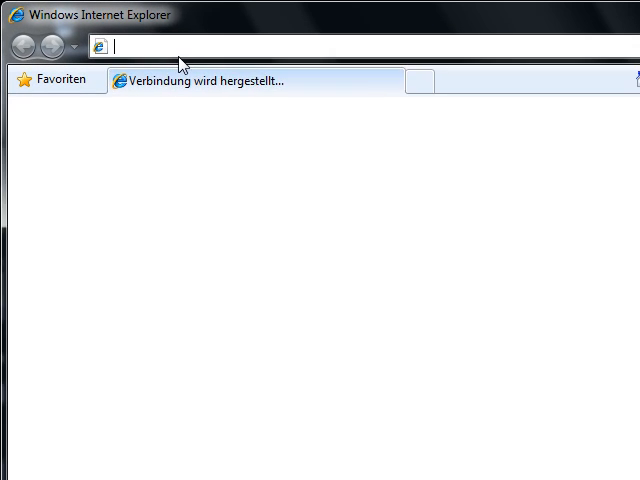
type("www.syncing.net/en/home.html")
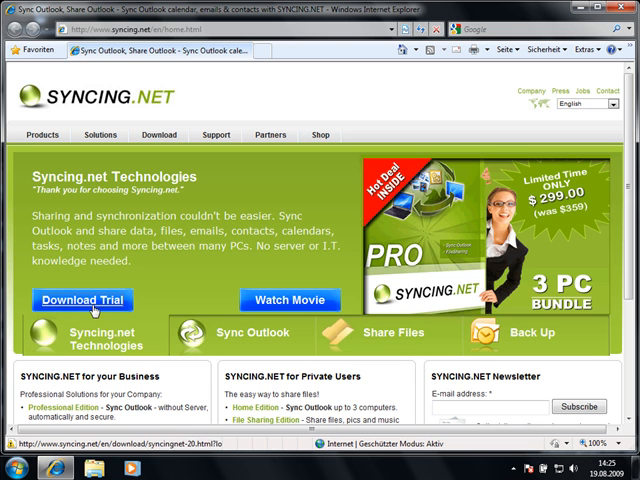
left_click(82, 300)
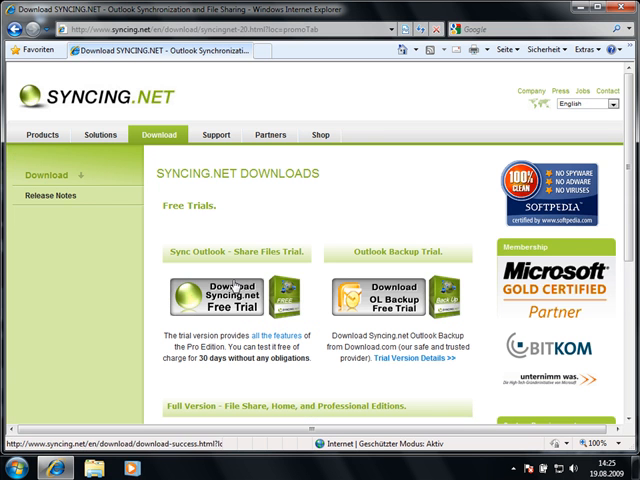
left_click(236, 292)
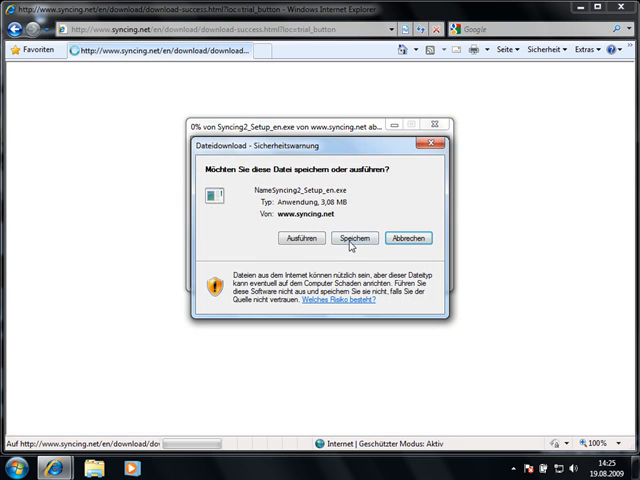
left_click(352, 236)
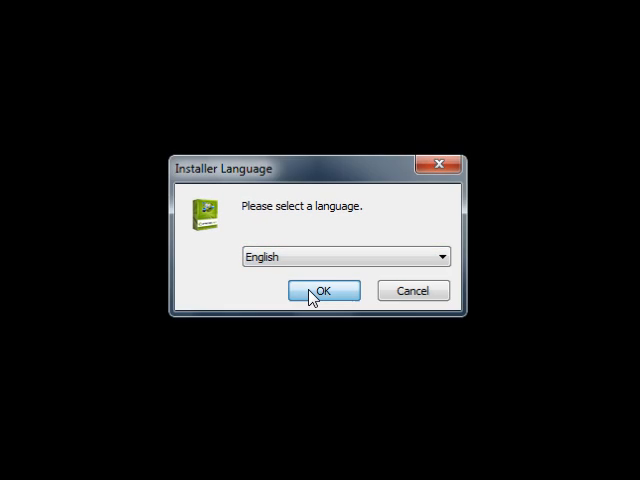
Step: Install SYNCING.NET 2.7 in English into the default destination folder and close the wizard
left_click(324, 292)
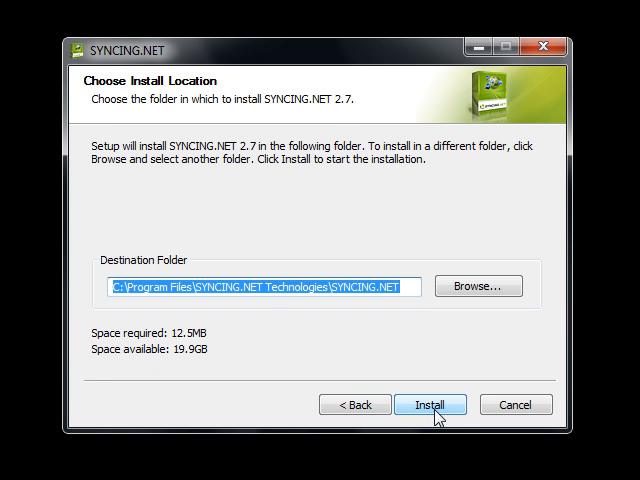
left_click(428, 404)
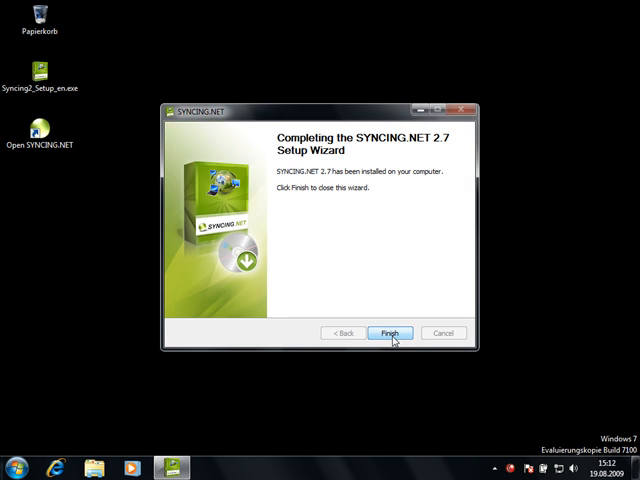
left_click(392, 332)
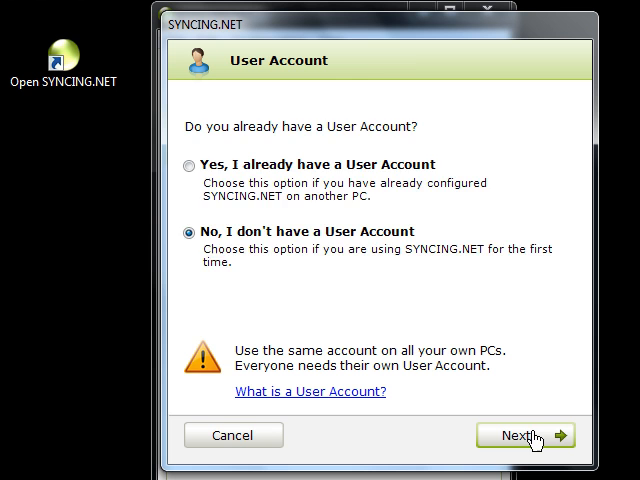
Step: Proceed as a new user and submit the account registration with name, e-mail and password
left_click(528, 436)
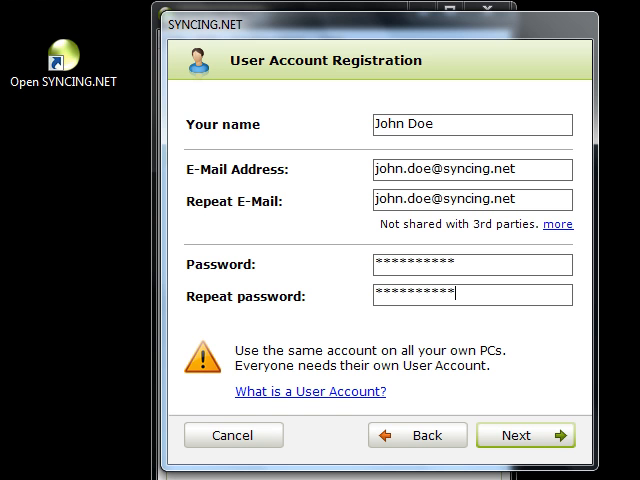
left_click(524, 436)
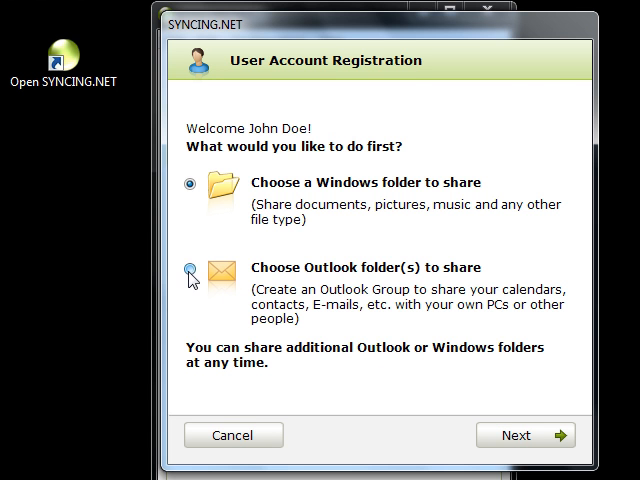
Step: Choose to share Outlook folders first, reaching the new Outlook Group naming step
left_click(524, 436)
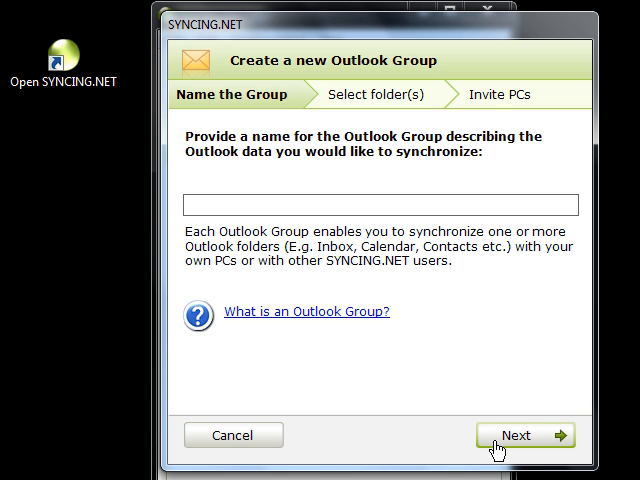
Step: Name the new Outlook Group 'My E-mails' and continue to folder selection
type("M")
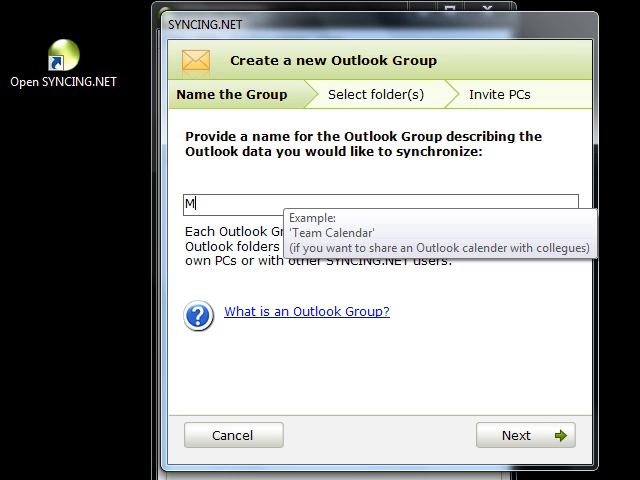
type("y E-ma")
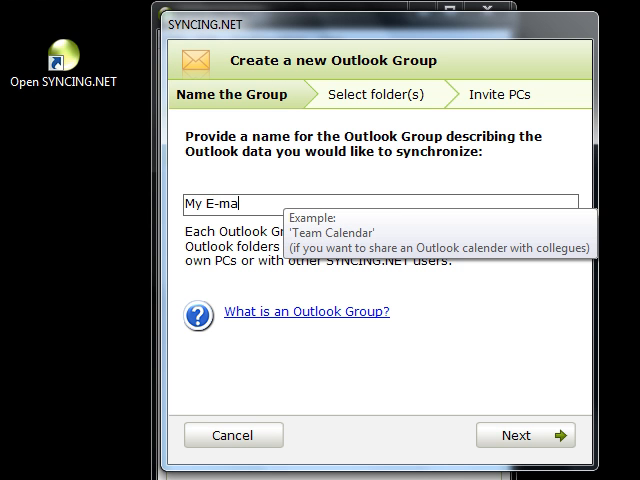
left_click(516, 438)
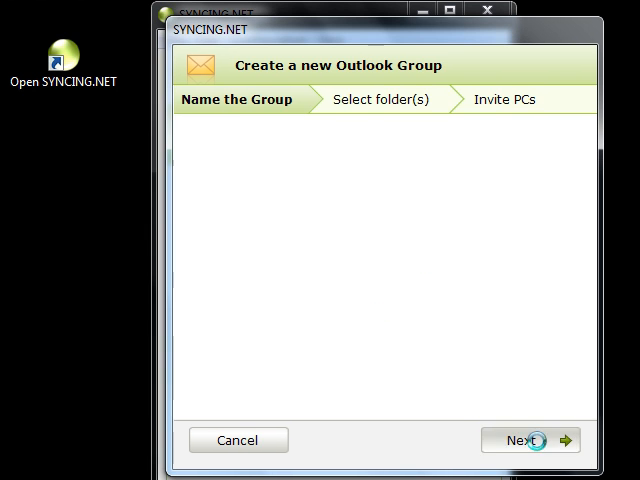
Step: Include Drafts, Inbox and Sent Items in the group and continue to the invitation step
left_click(520, 440)
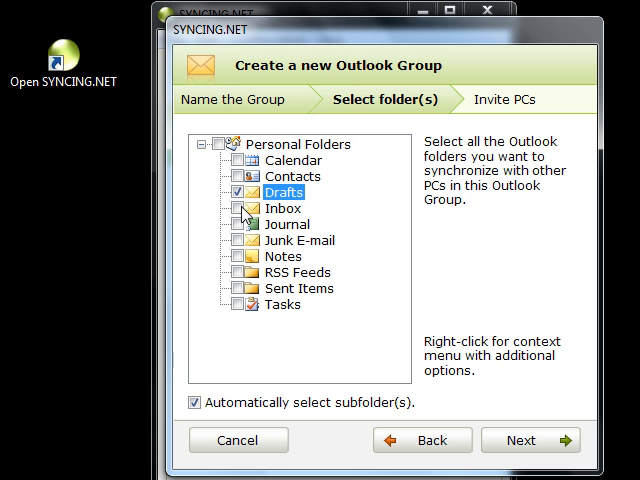
left_click(236, 208)
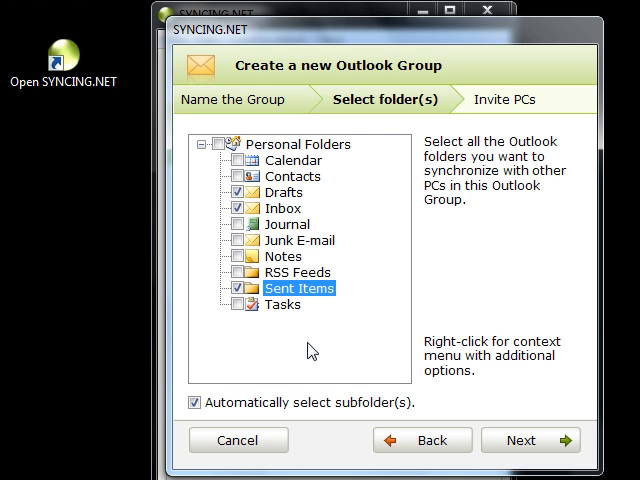
mouse_move(340, 370)
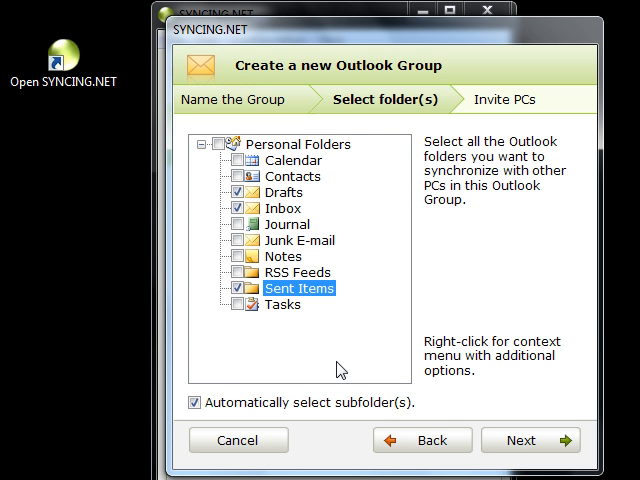
left_click(520, 440)
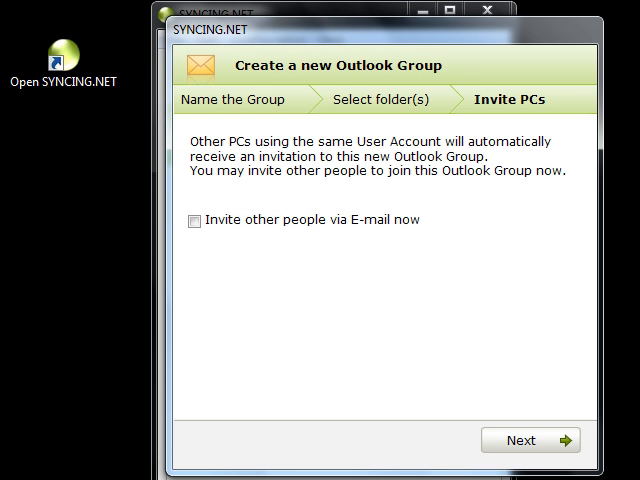
mouse_move(540, 440)
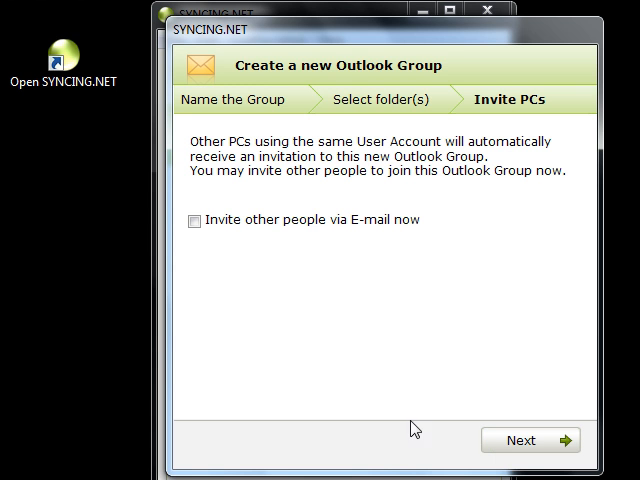
left_click(196, 220)
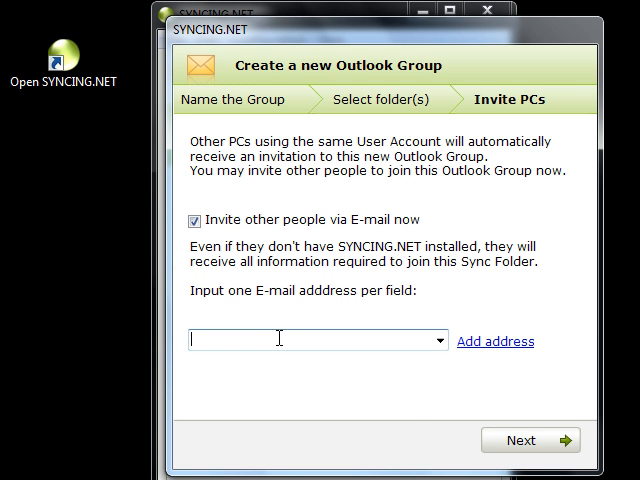
type("col")
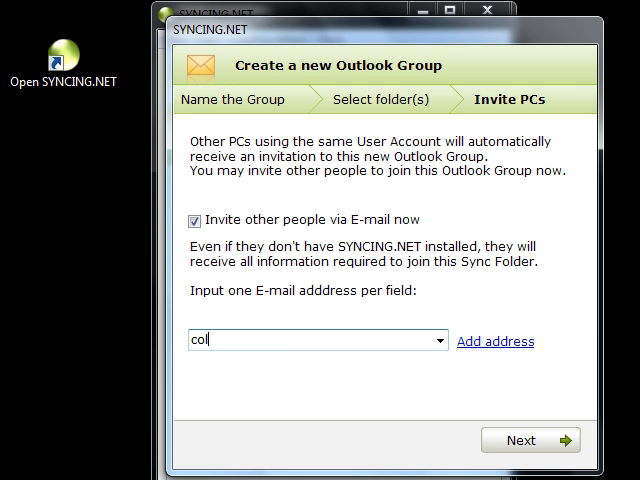
type("legue_1")
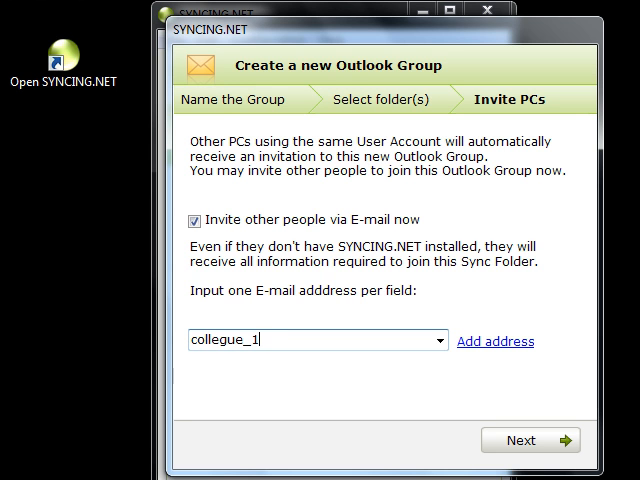
type("@syn")
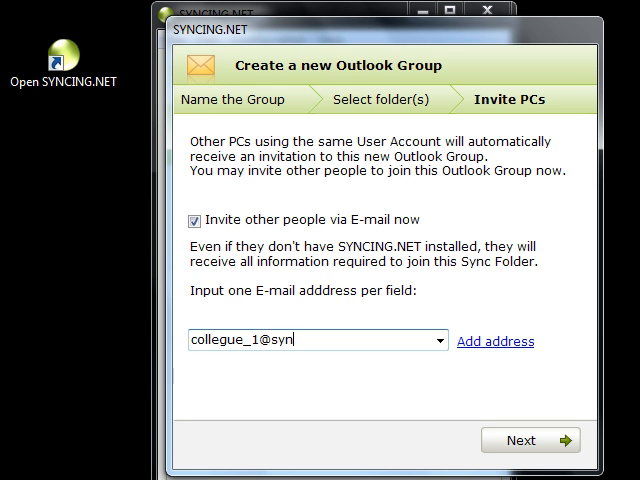
type("cing.net")
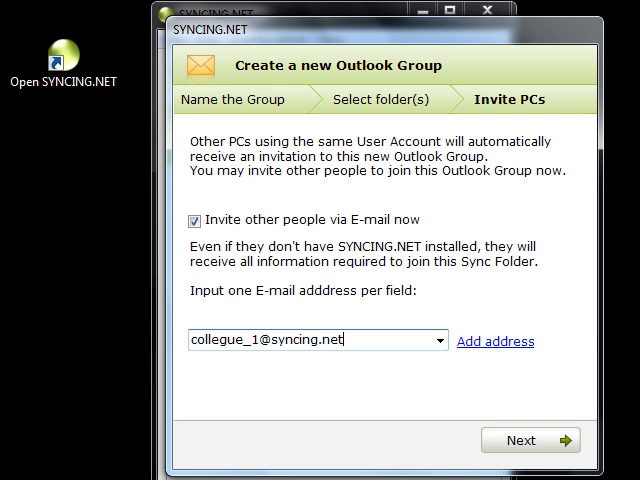
left_click(508, 340)
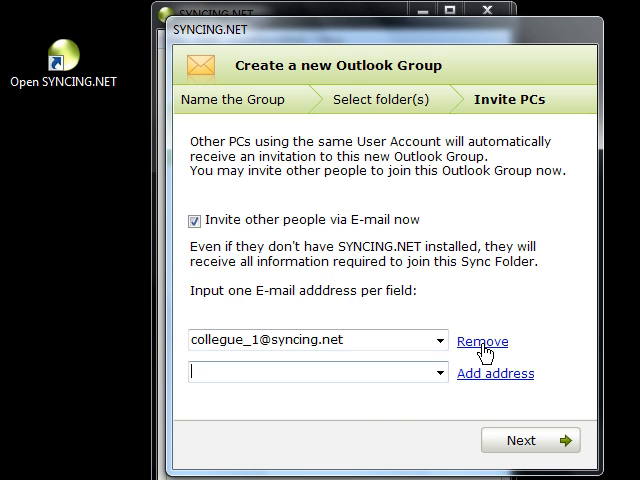
type("my-")
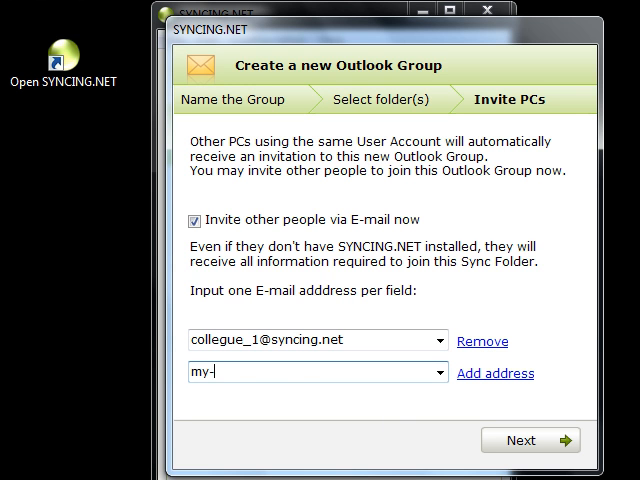
type("department")
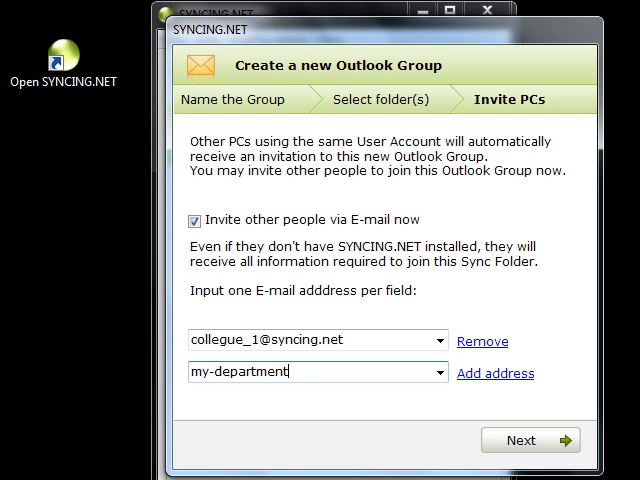
type("@syncing.net")
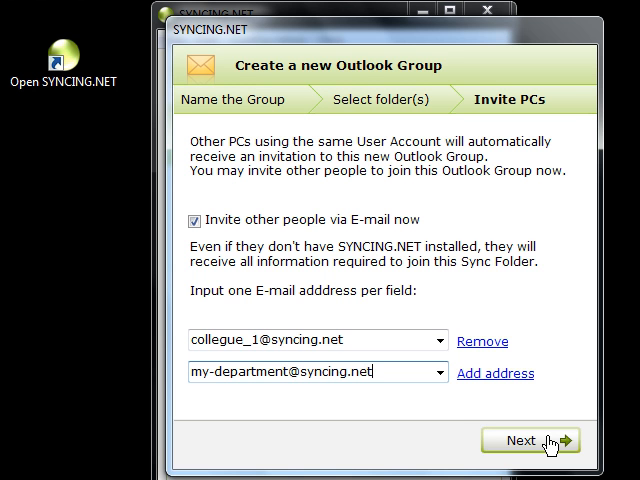
left_click(520, 440)
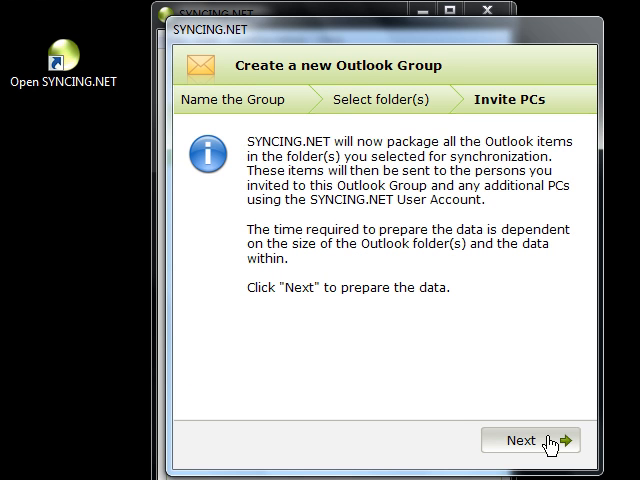
Step: Package the Outlook data for the group and close the completed creation wizard
left_click(520, 440)
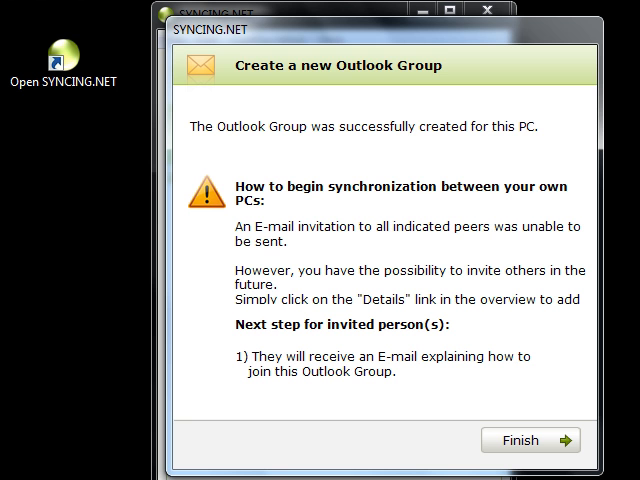
mouse_move(570, 424)
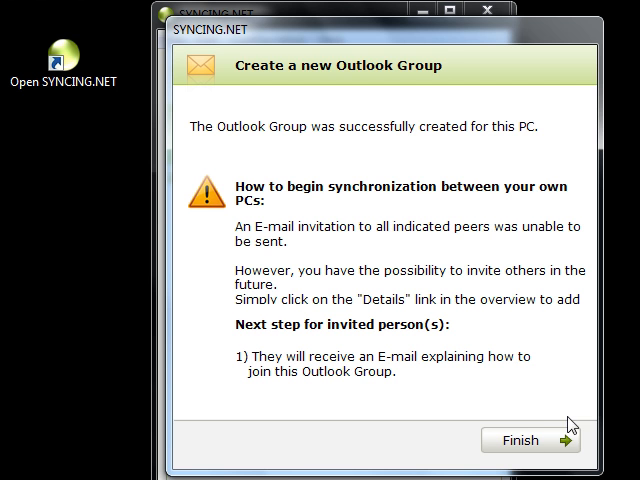
left_click(520, 440)
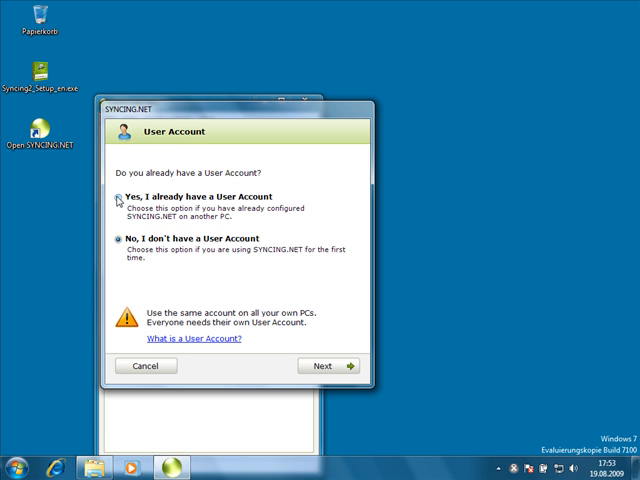
left_click(322, 366)
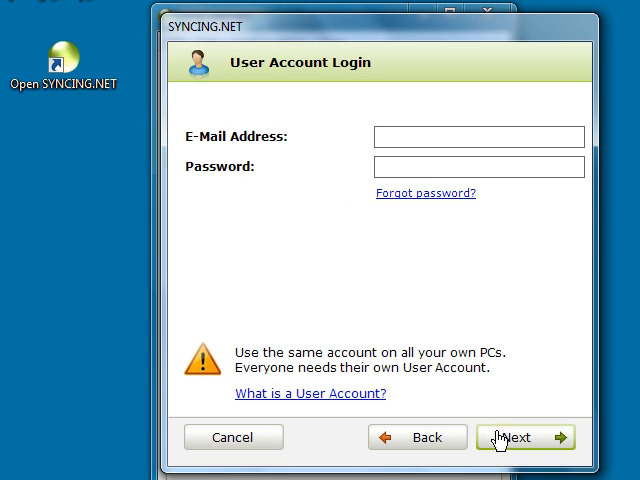
type("john.doe")
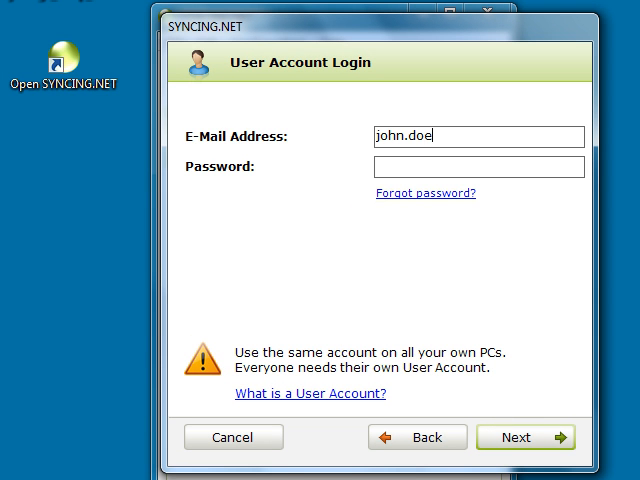
type("@syncing.net")
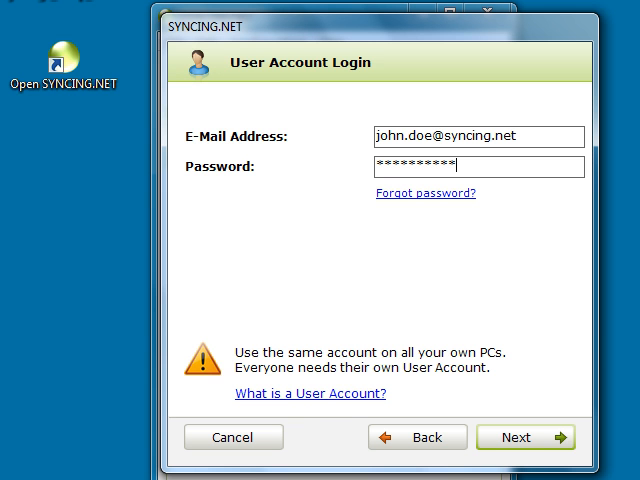
left_click(524, 436)
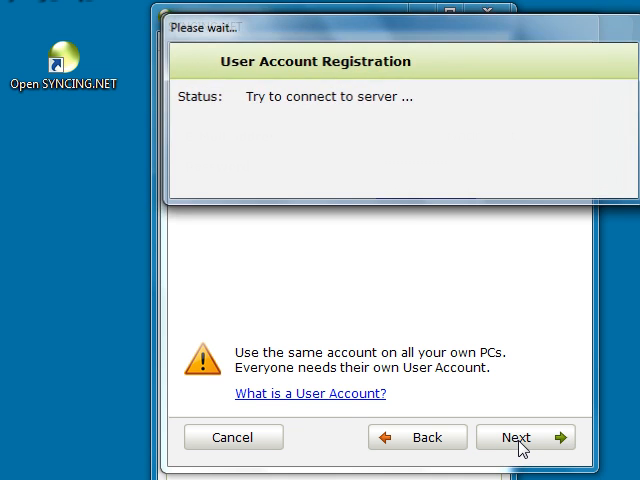
Step: After login succeeds, accept the invitation to join the 'My E-mails' Outlook Group
left_click(524, 436)
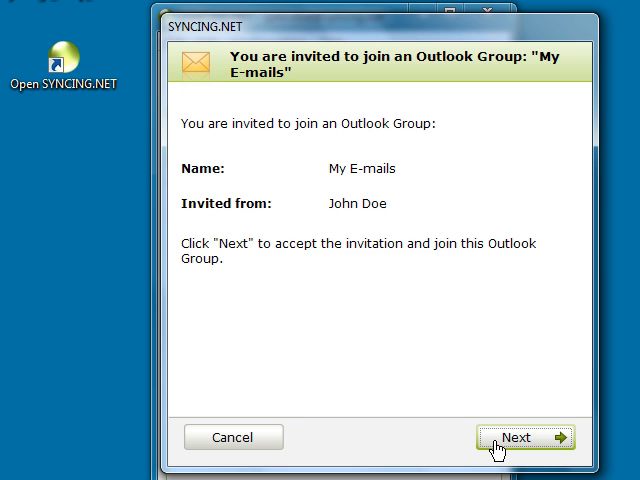
left_click(516, 436)
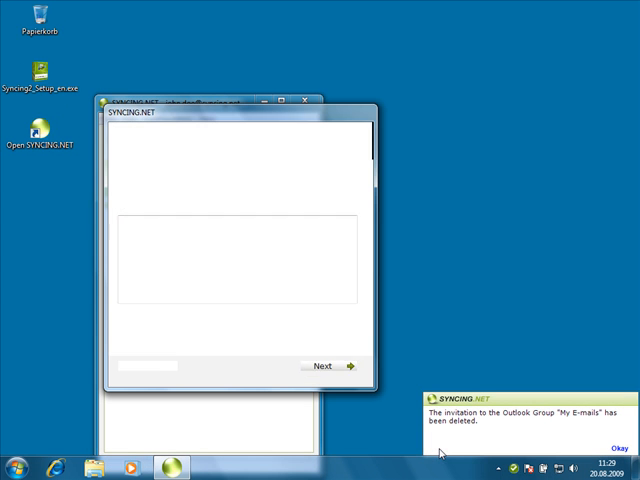
Step: Dismiss the invitation-deleted notice and join using the existing Outlook folders for import
left_click(322, 364)
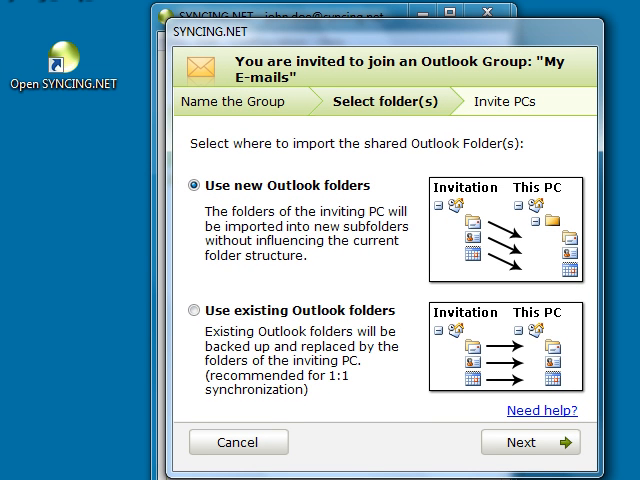
mouse_move(436, 436)
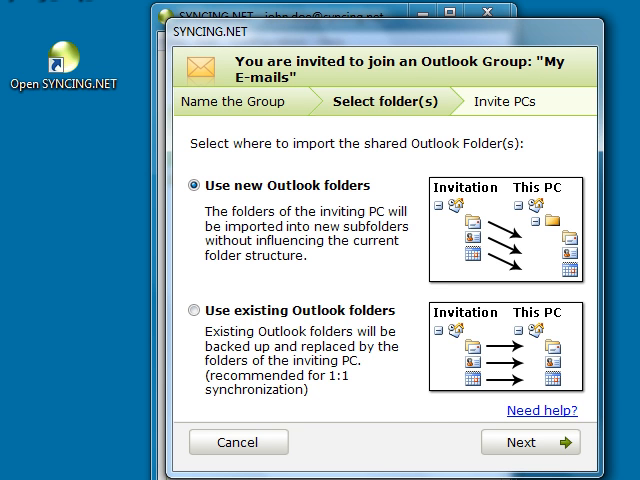
left_click(192, 312)
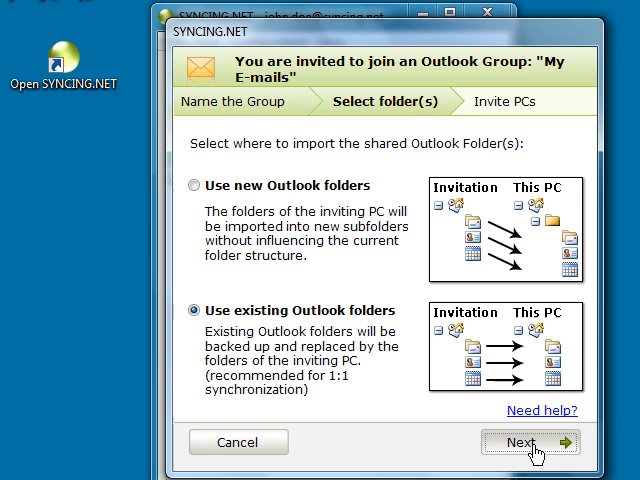
left_click(520, 442)
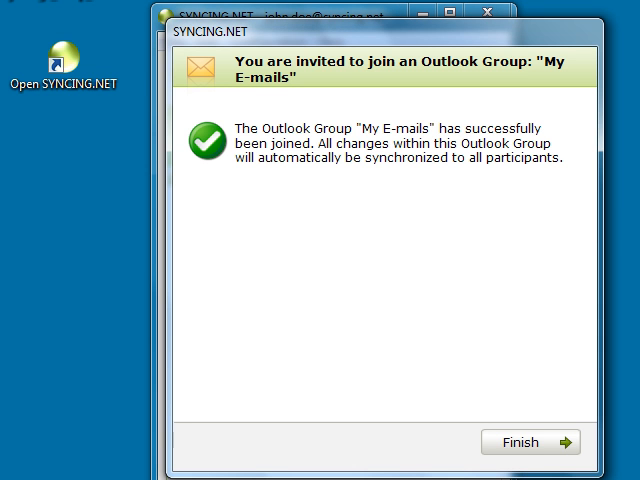
Step: Finish the join wizard and view My E-mails listed on the Outlook tab
left_click(518, 442)
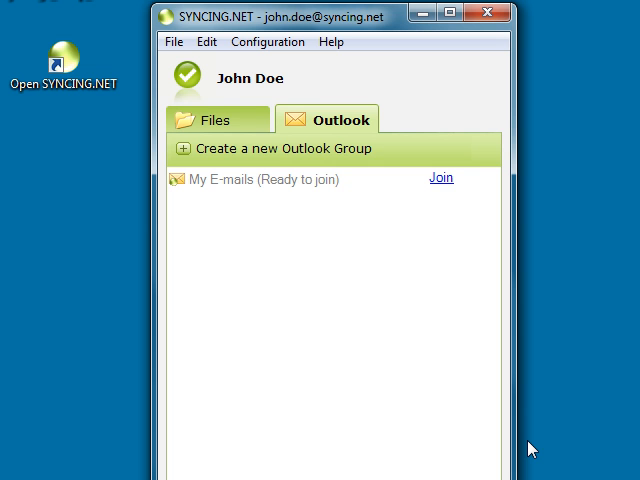
left_click(440, 178)
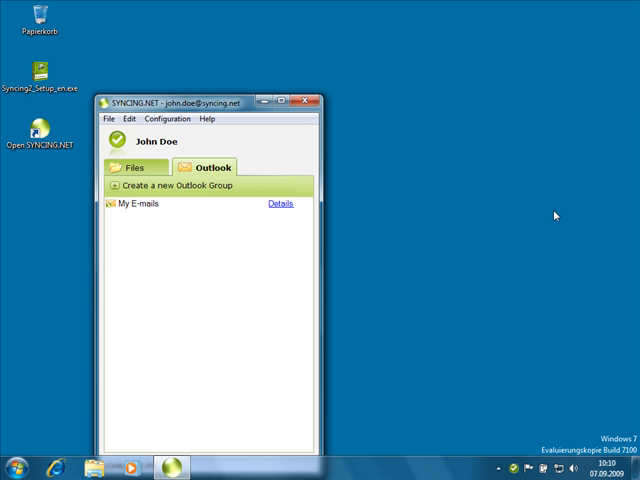
mouse_move(624, 306)
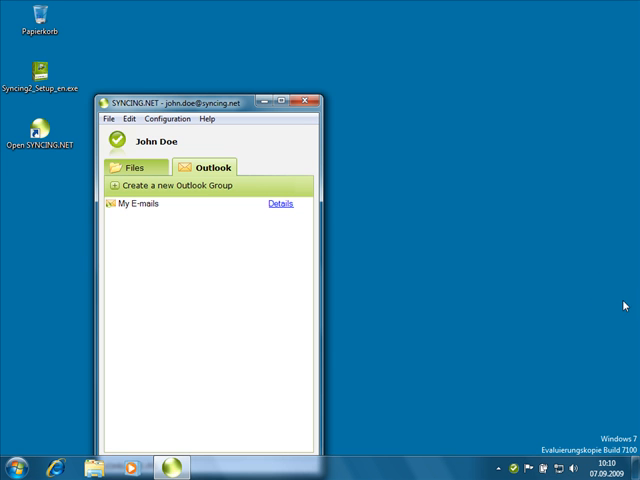
Step: Open the Details view for the My E-mails Outlook Group
left_click(312, 100)
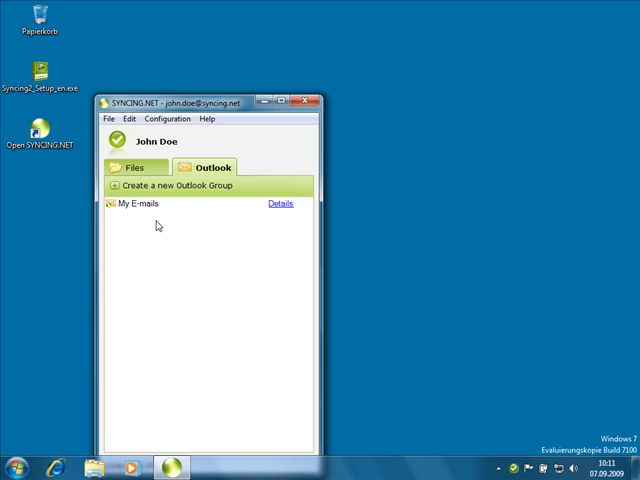
mouse_move(176, 304)
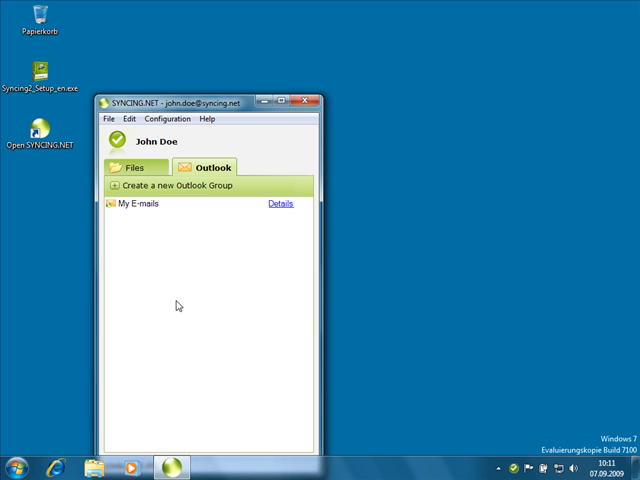
mouse_move(200, 236)
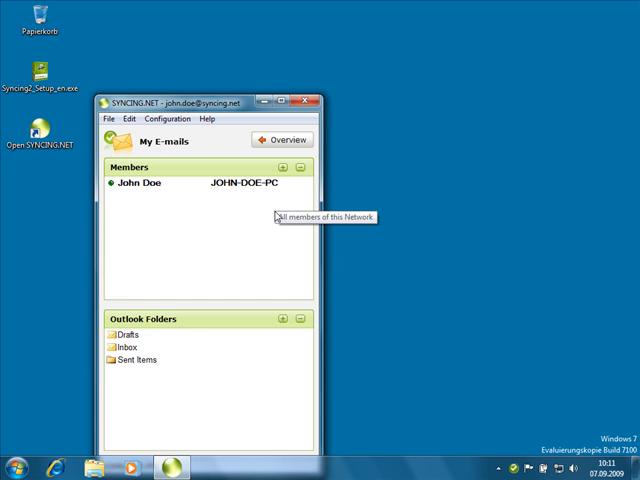
mouse_move(192, 290)
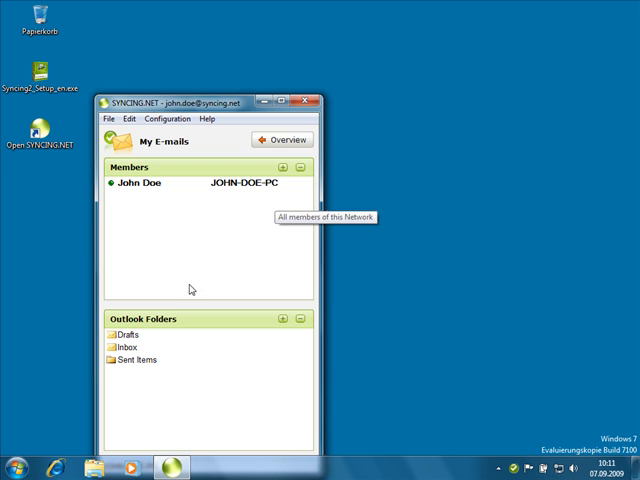
mouse_move(350, 310)
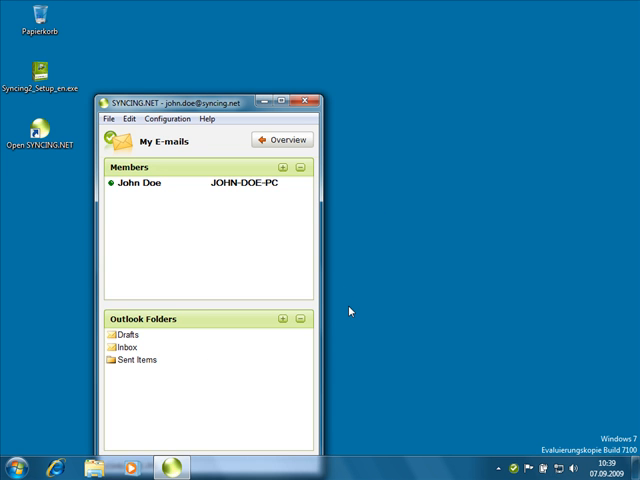
mouse_move(304, 150)
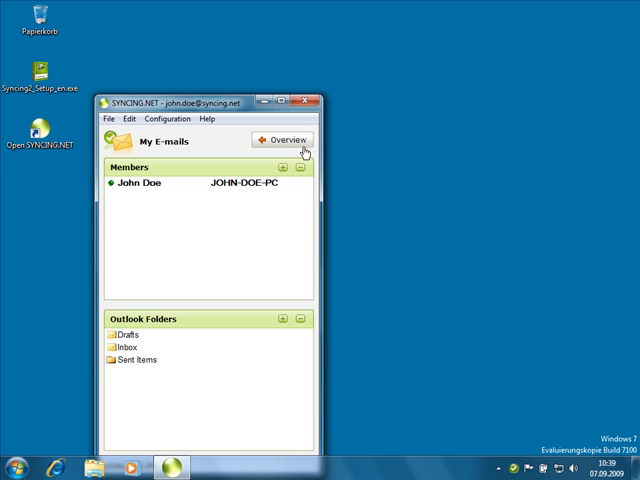
Step: Return from the My E-mails details to the Outlook groups overview
left_click(284, 140)
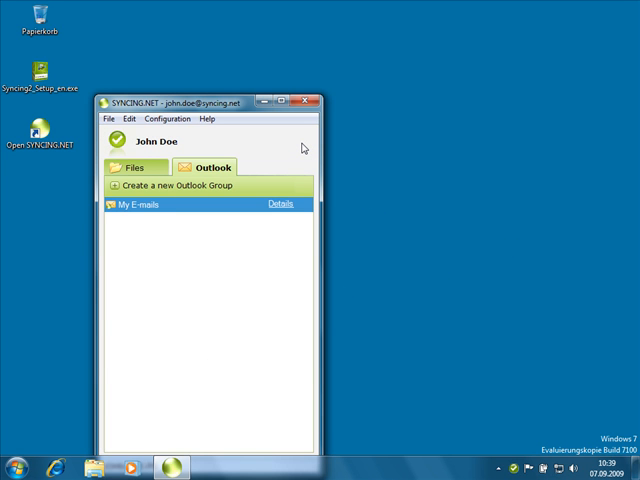